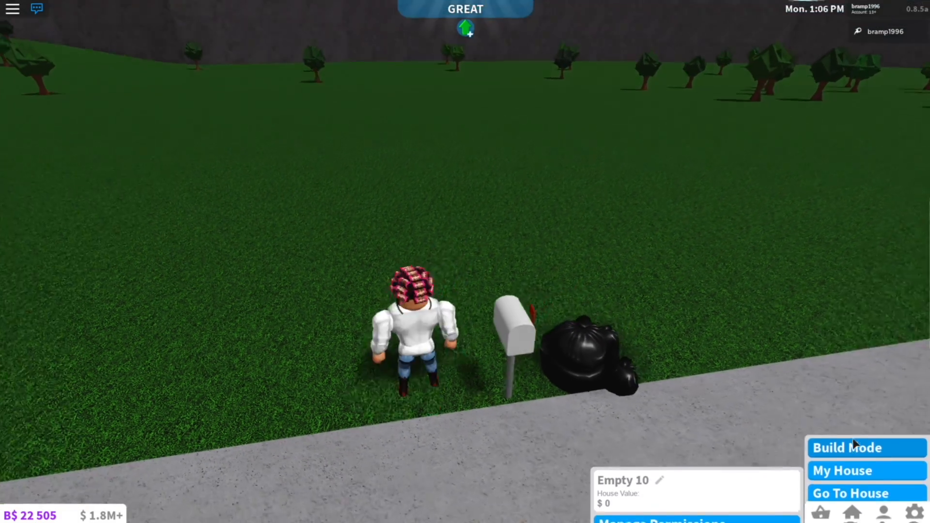
Enter Build Mode on the empty plot and bring up the building options.
left_click(866, 448)
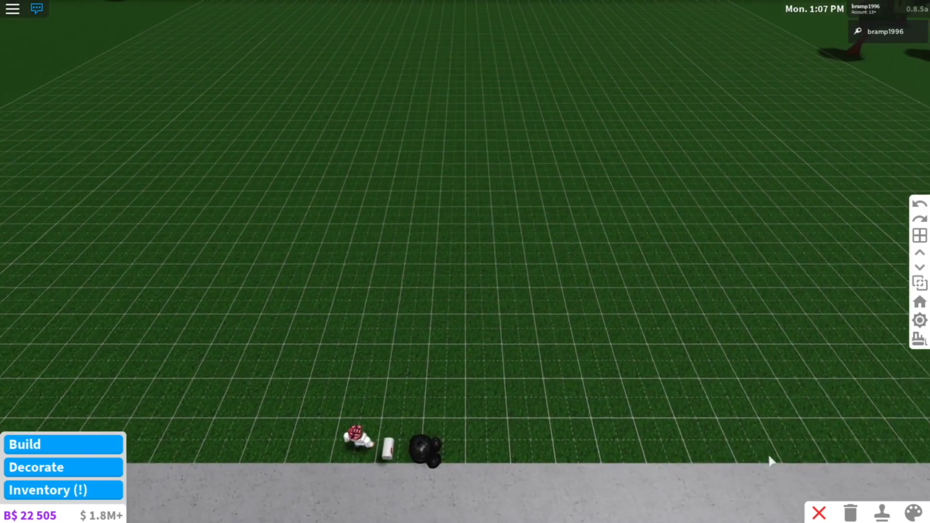
left_click(24, 445)
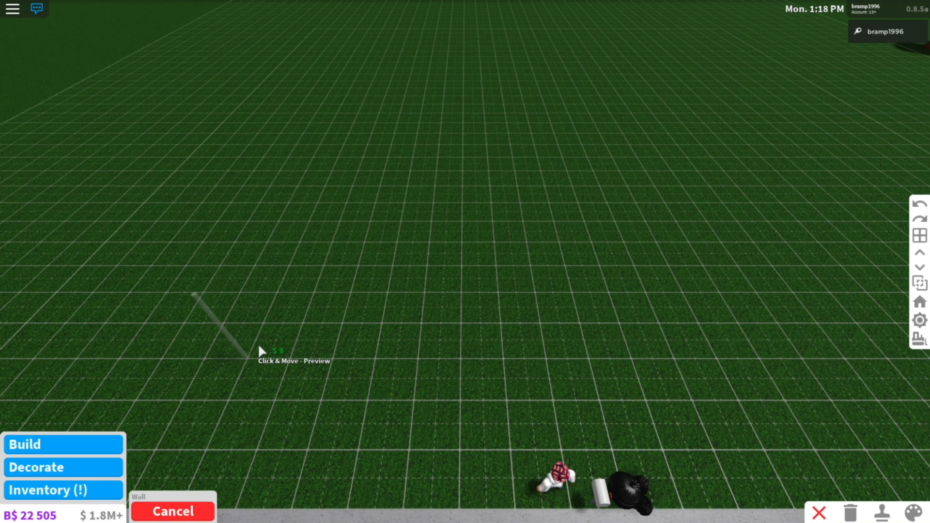
Lay out the first wall of the roll's octagon on the grid.
left_click_drag(261, 349, 422, 273)
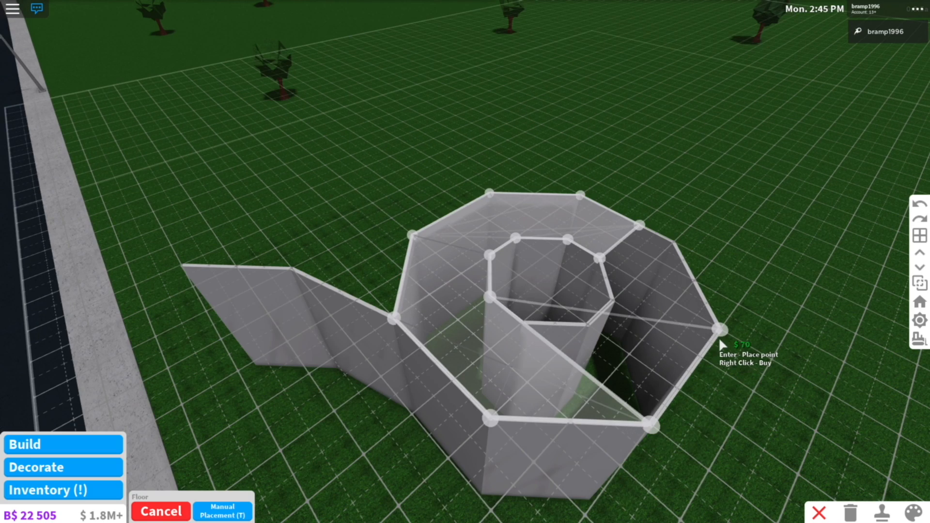
mouse_move(524, 323)
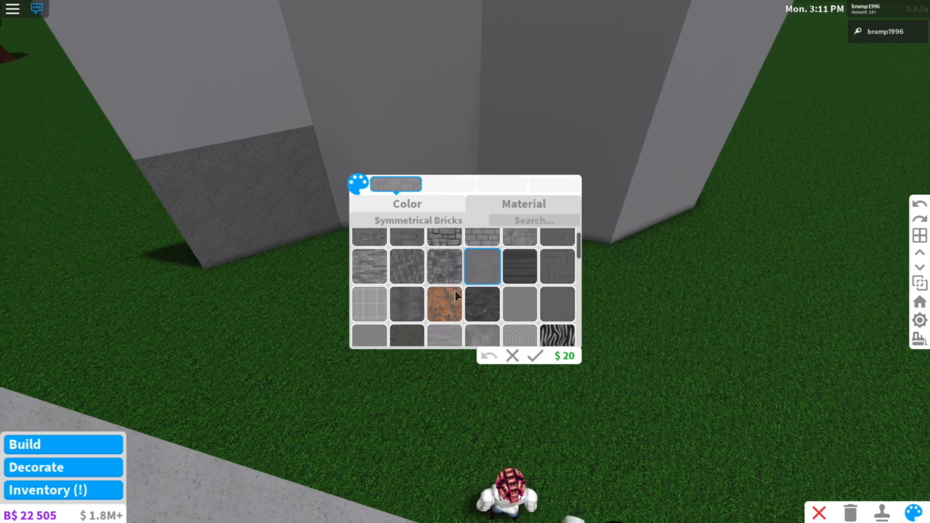
Paint the roll's walls Institutional white with a plain white material and confirm.
left_click(407, 204)
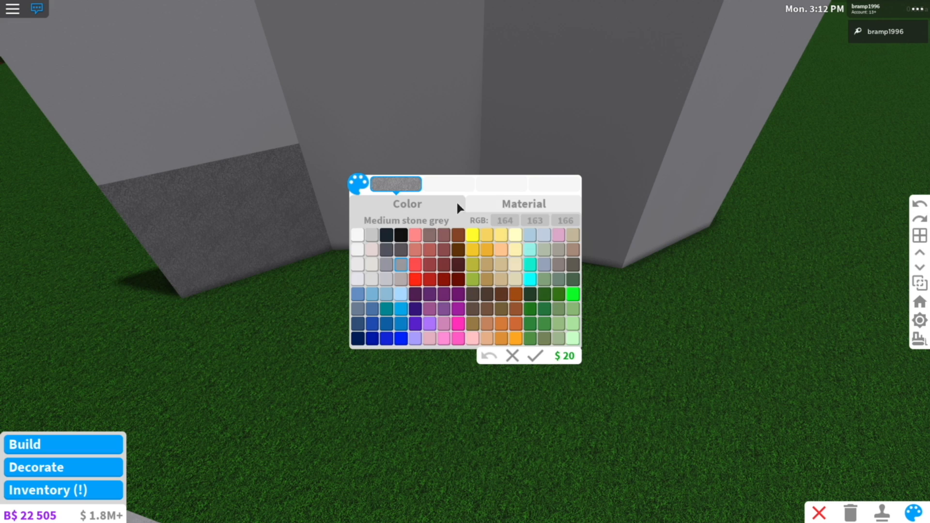
left_click(358, 234)
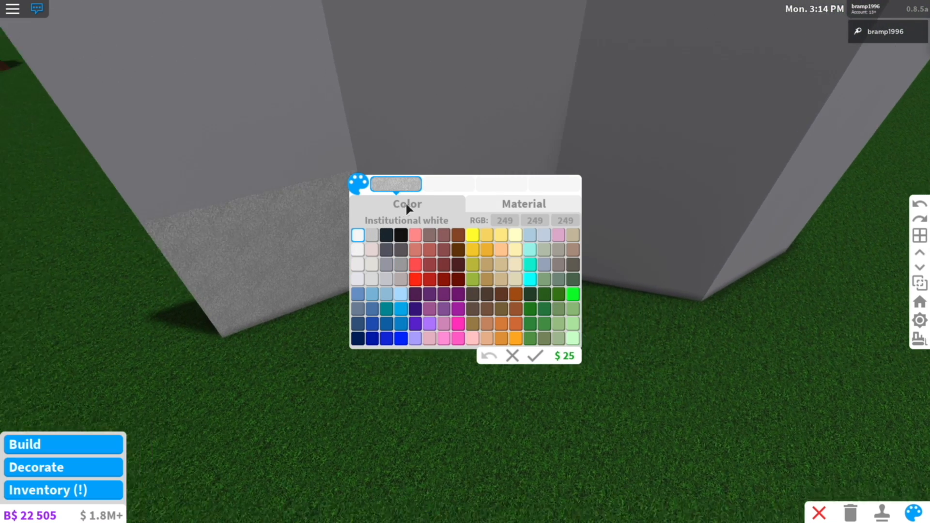
left_click(523, 203)
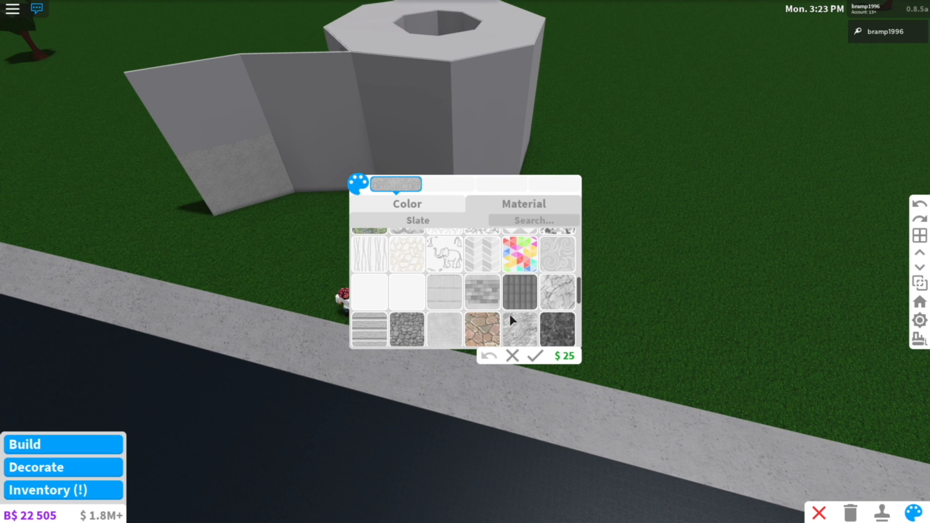
left_click(556, 253)
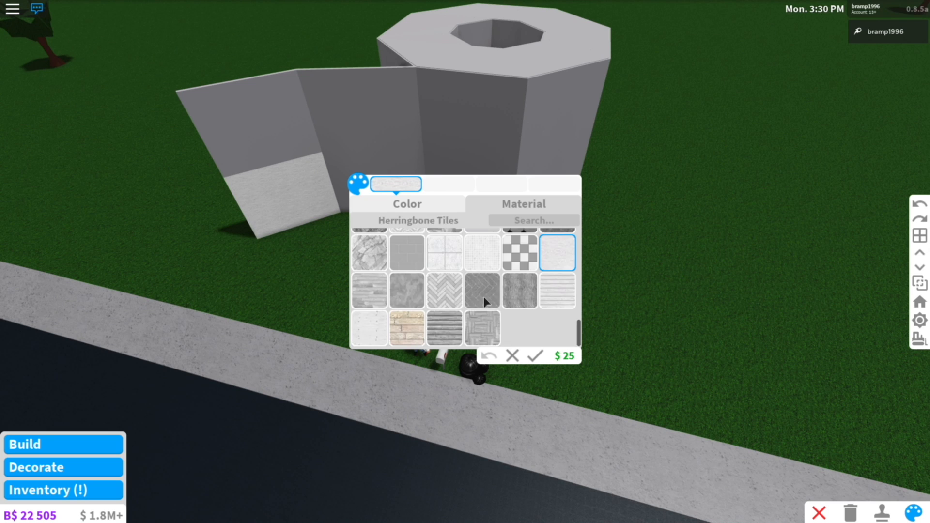
left_click(407, 291)
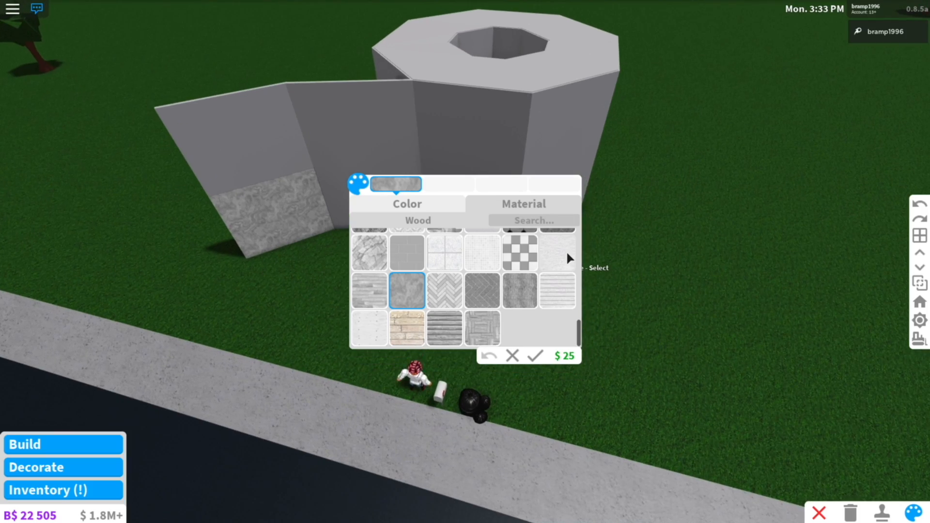
left_click(557, 253)
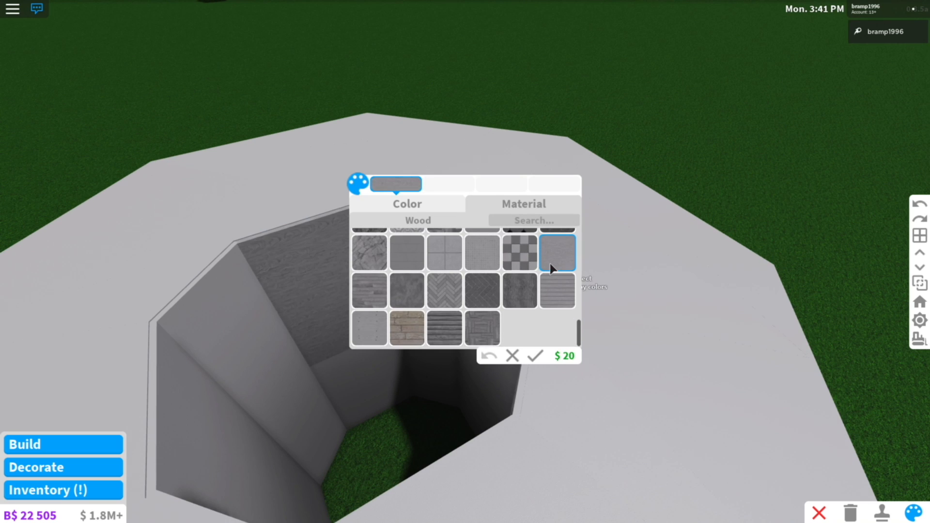
left_click(406, 204)
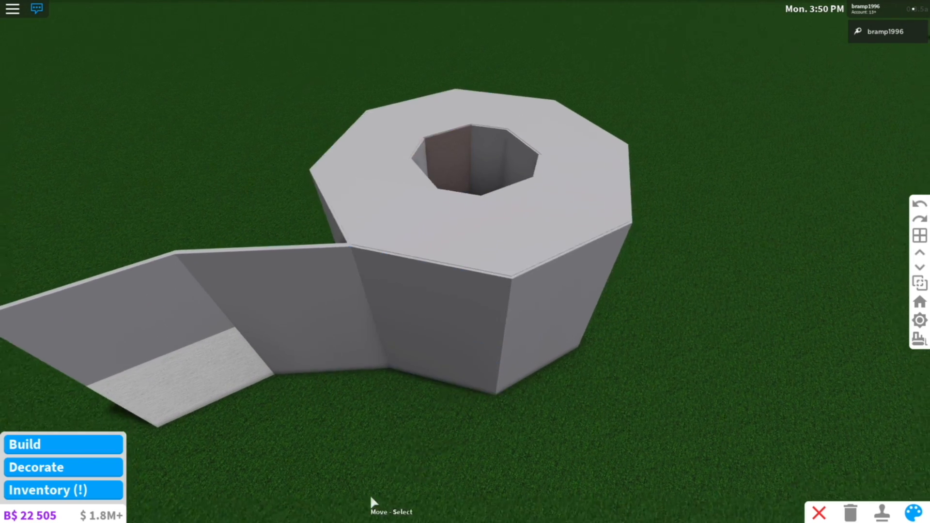
Give the flap and outer walls a textured white finish and the hole's inner walls Hurricane grey.
left_click(912, 513)
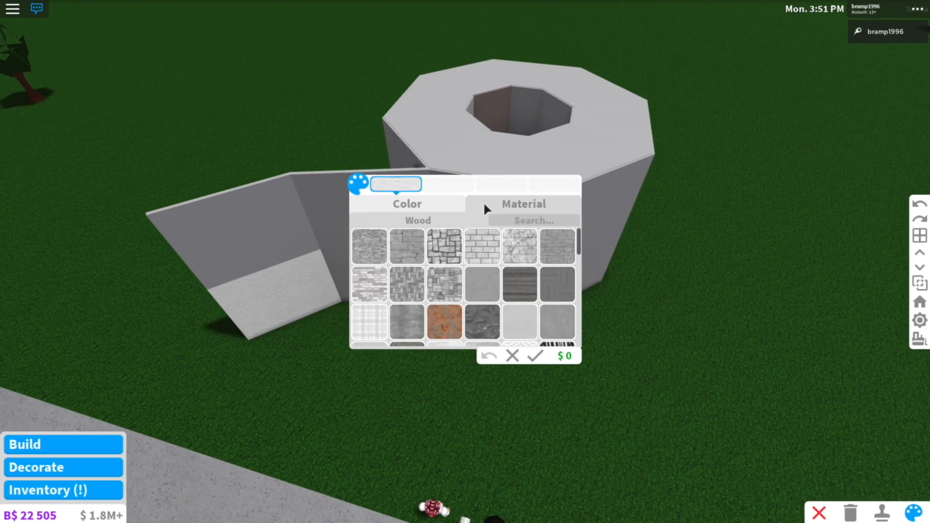
left_click(482, 284)
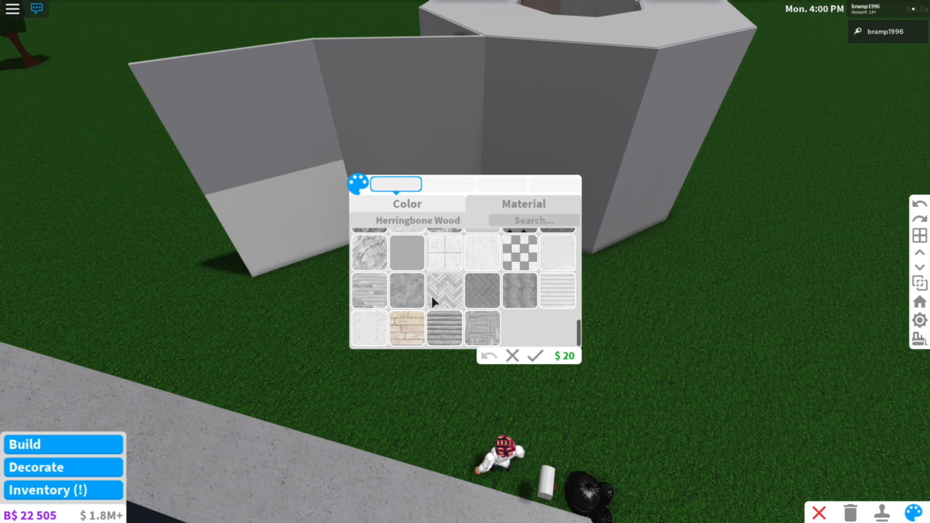
left_click(406, 329)
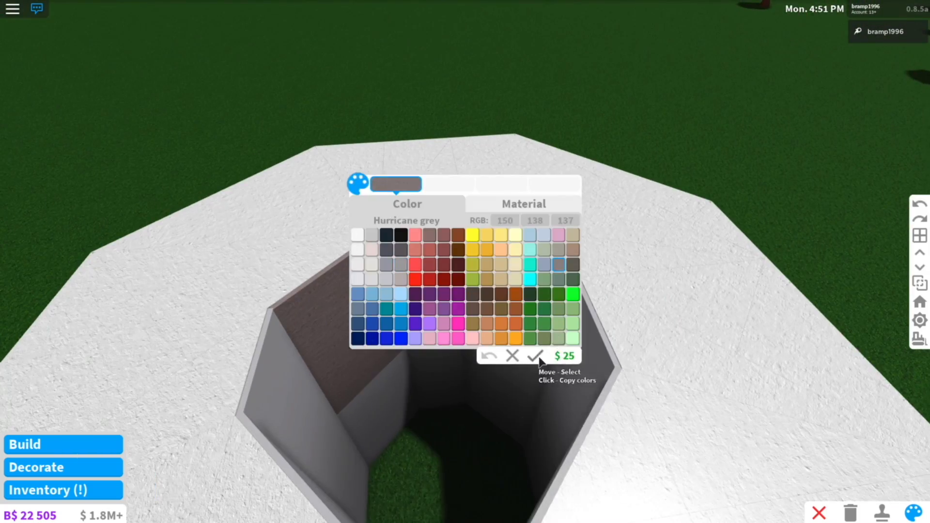
left_click(536, 356)
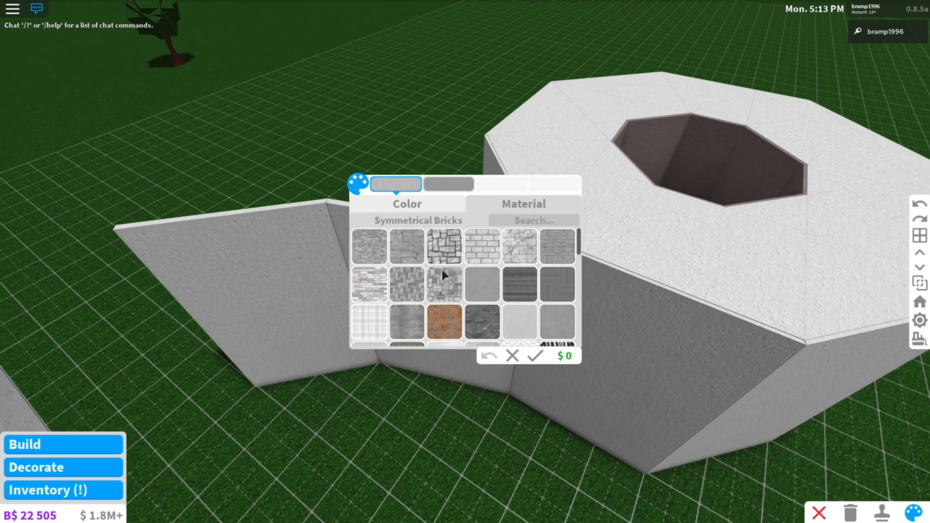
left_click(482, 284)
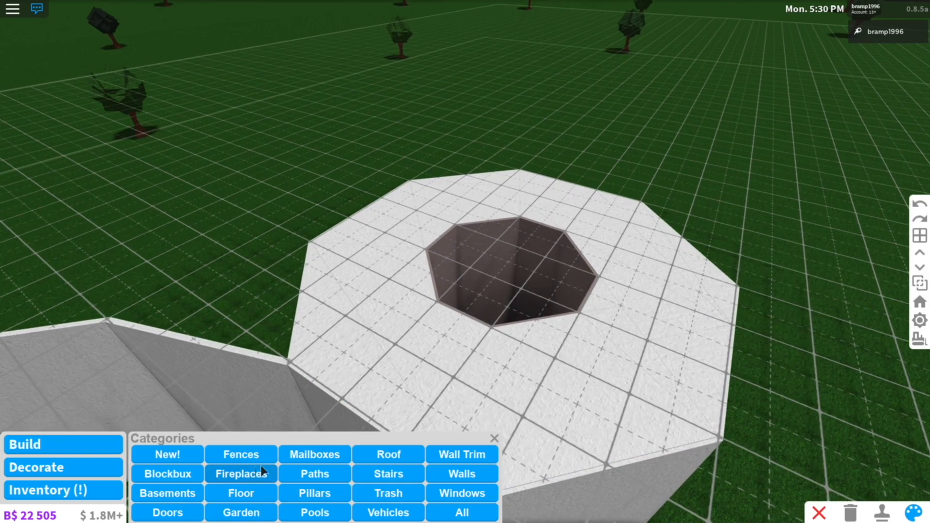
left_click(240, 454)
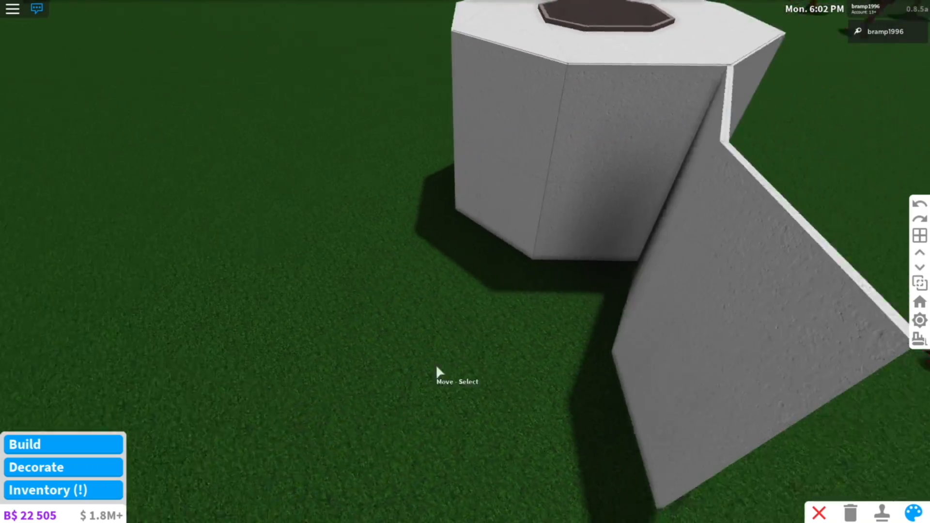
left_click(25, 445)
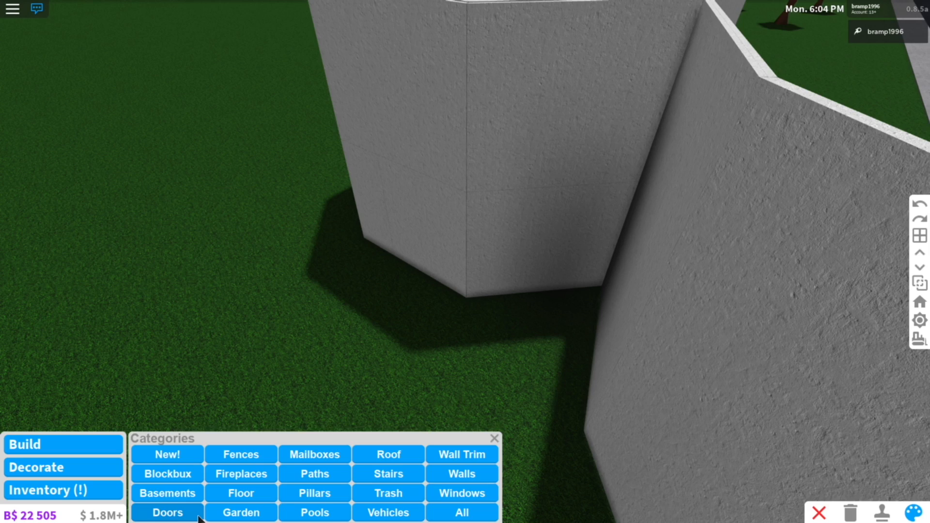
Place a sliding door from the Doors category into the roll's wall.
left_click(167, 512)
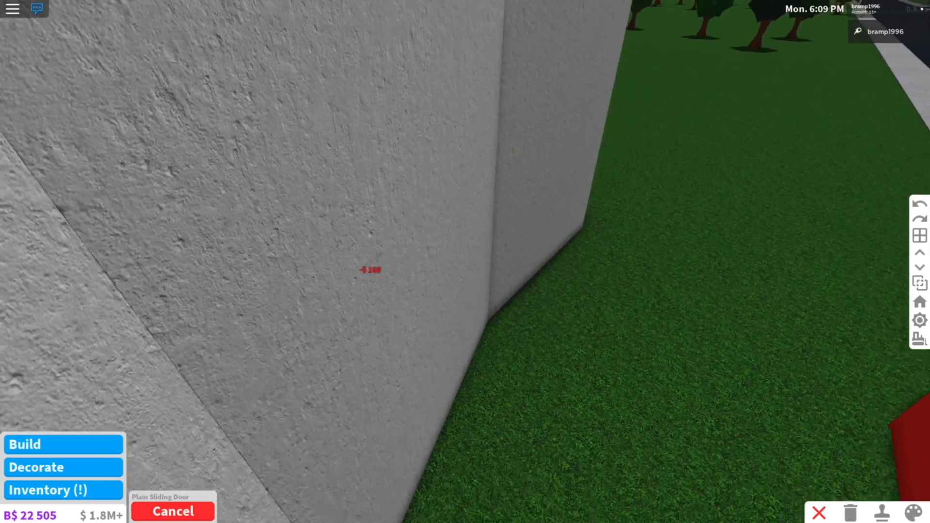
left_click(913, 513)
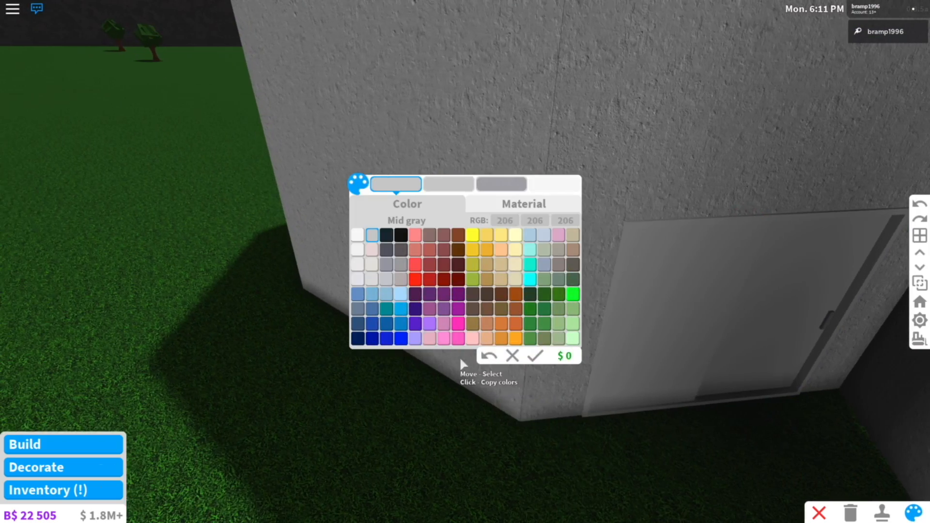
left_click(358, 235)
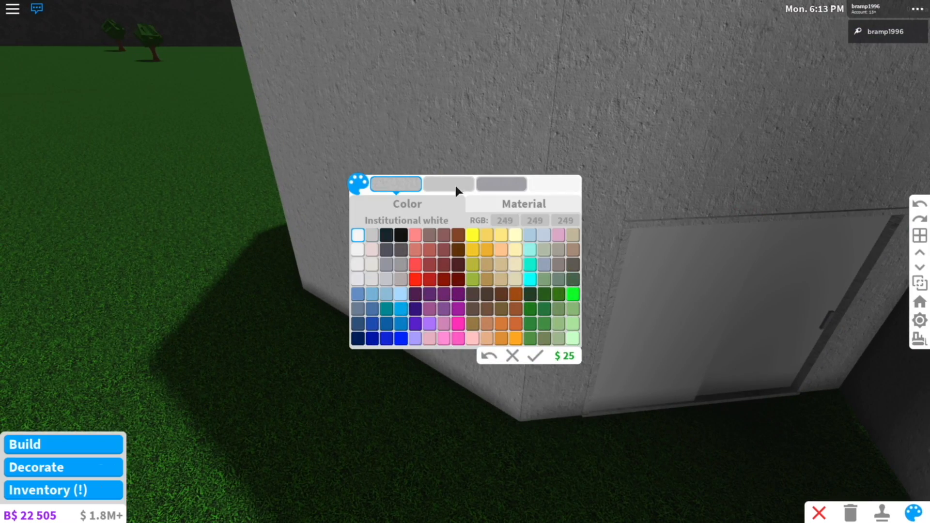
Recolour the door panel Mid gray under the Color tab.
left_click(523, 204)
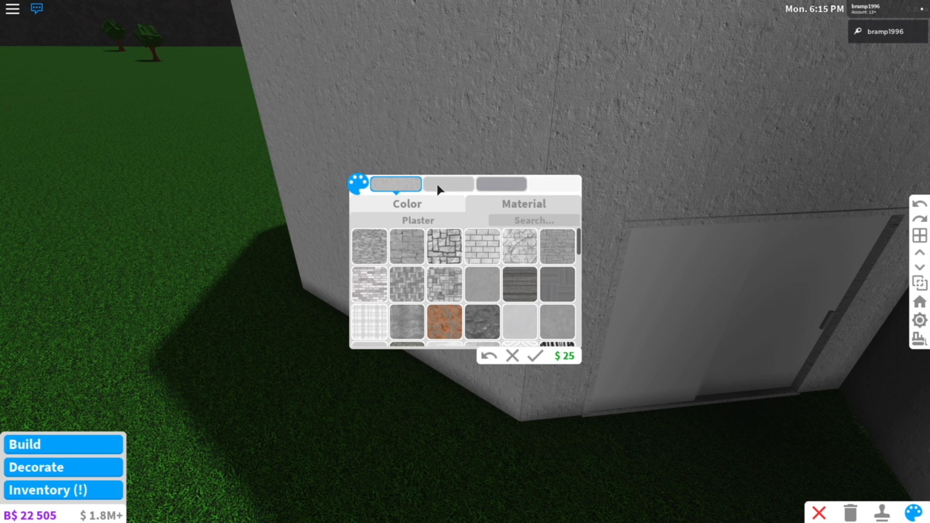
left_click(448, 184)
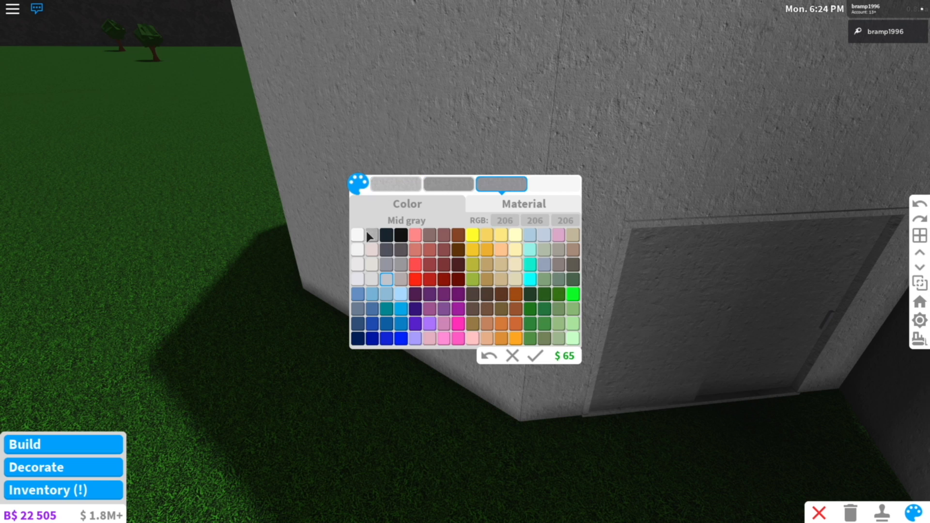
left_click(358, 235)
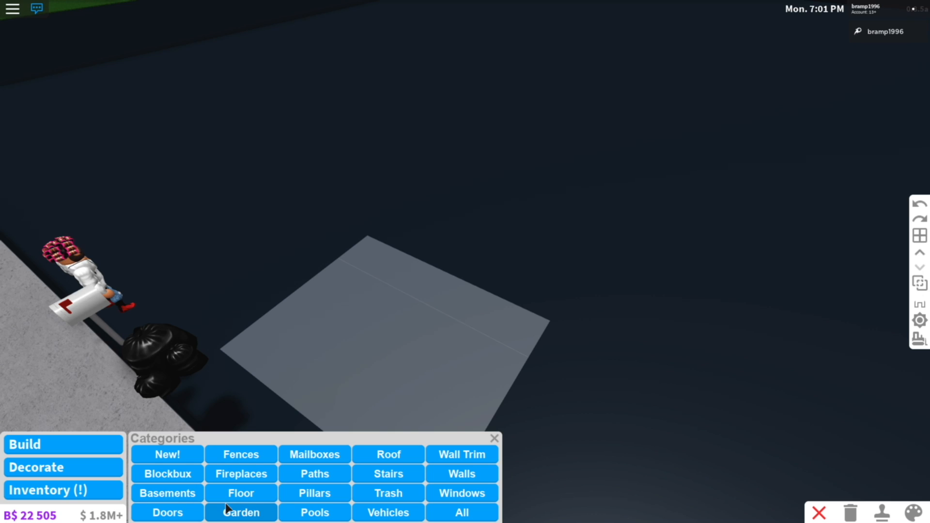
Place Garden bushes beside the house and recolour their leaves Dirt brown.
left_click(241, 511)
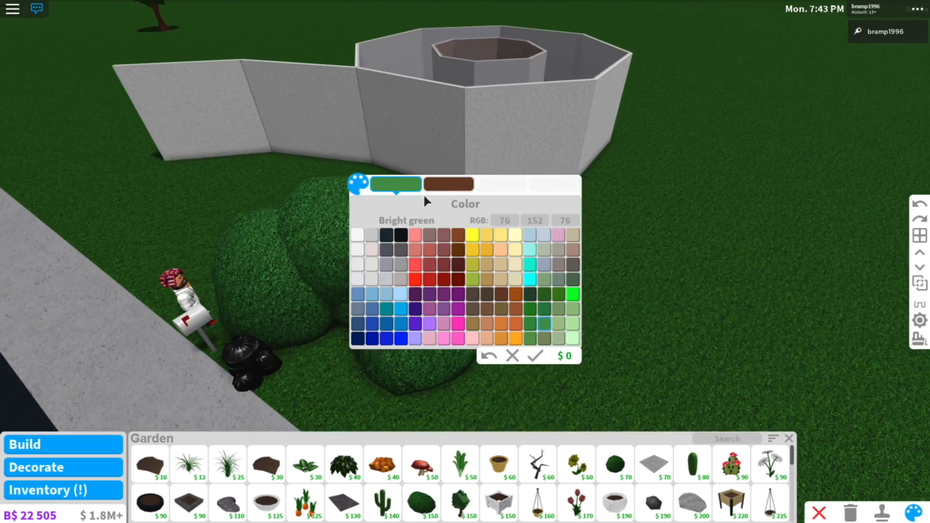
left_click(488, 295)
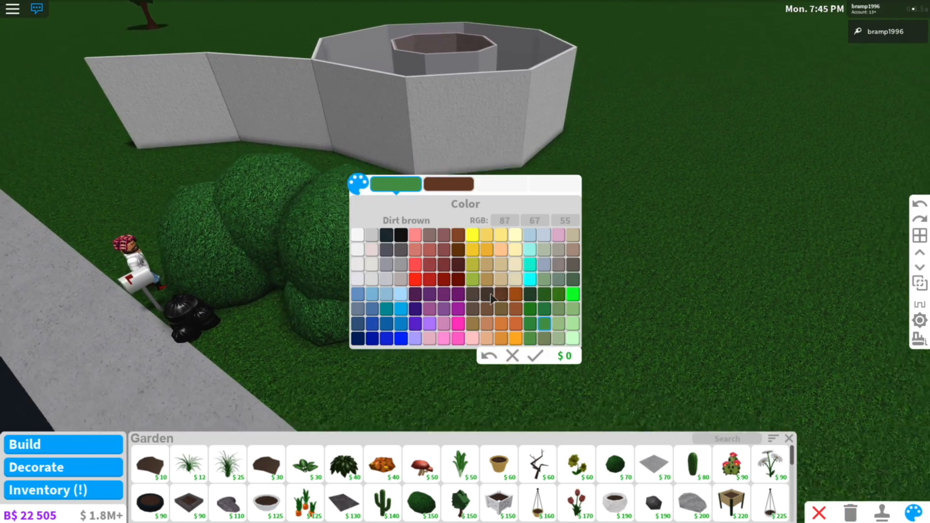
left_click(490, 294)
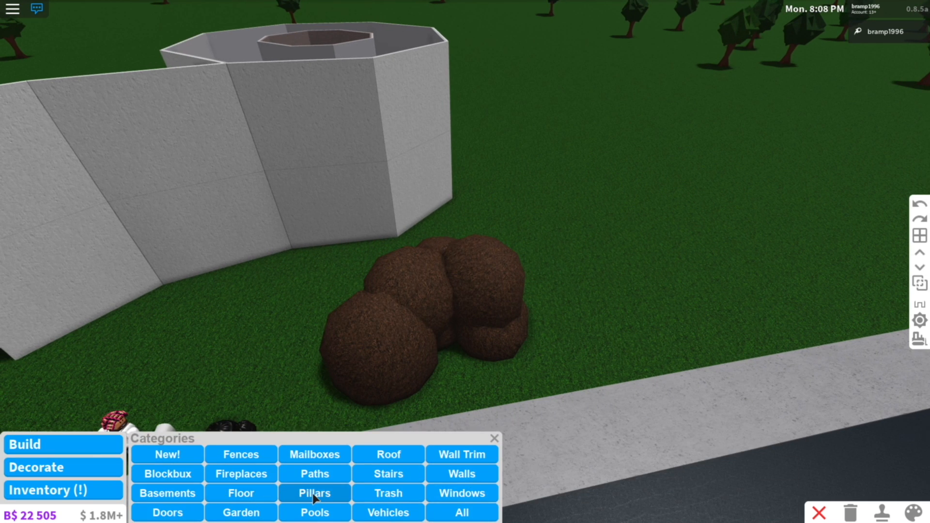
Place pillars in the bushes painted Br. yellowish green with a Jungle Leaves material.
left_click(314, 494)
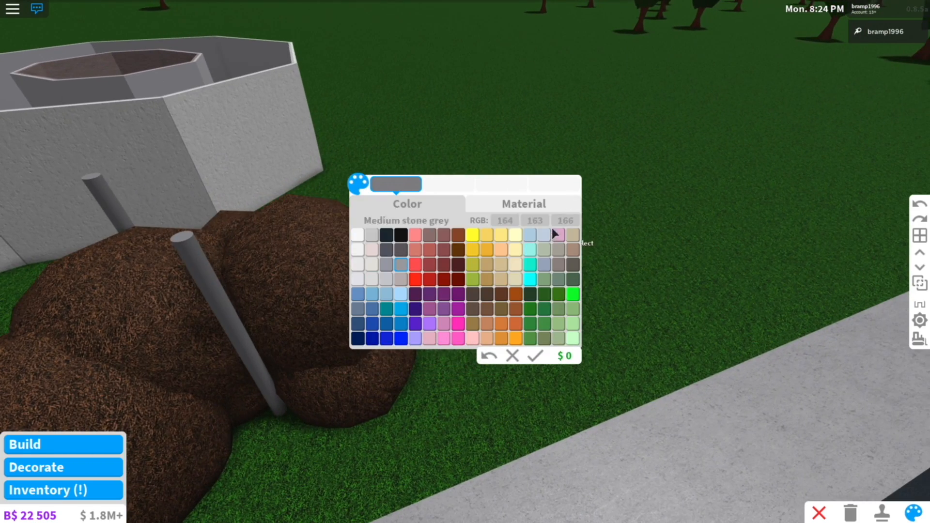
left_click(472, 279)
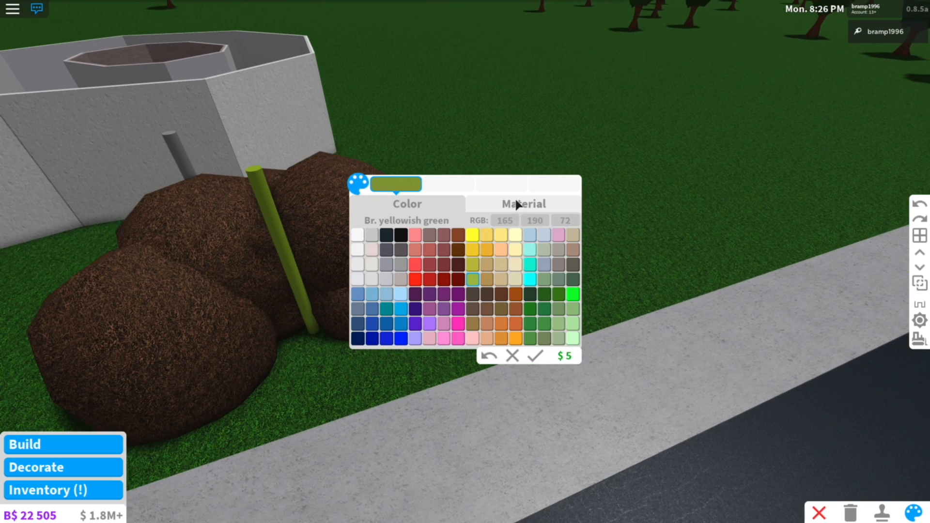
left_click(523, 204)
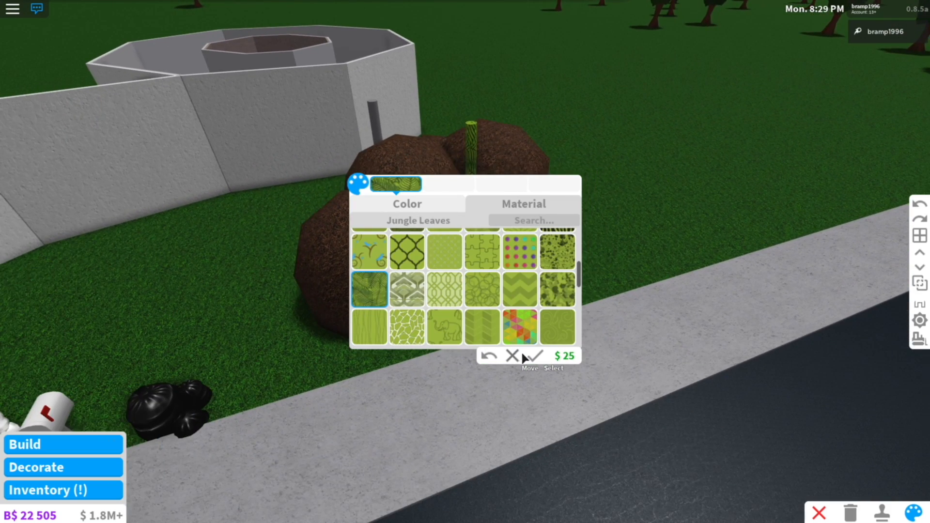
left_click(514, 355)
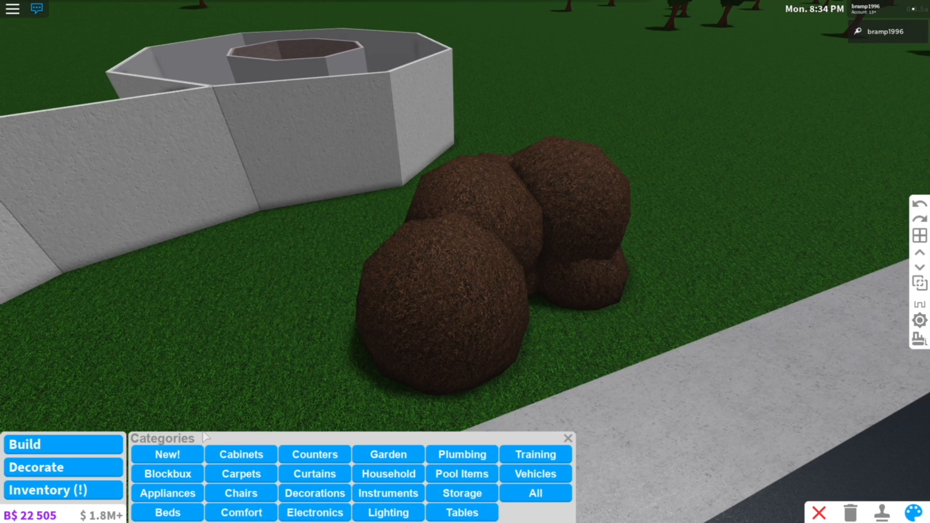
Find the Fog Machine under Decorate and place it at the base of the bushes.
left_click(315, 513)
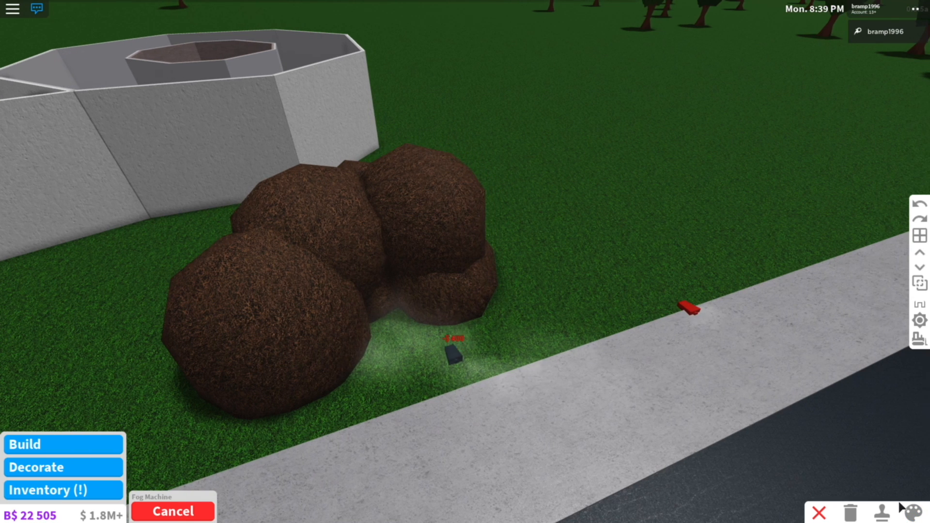
left_click(914, 512)
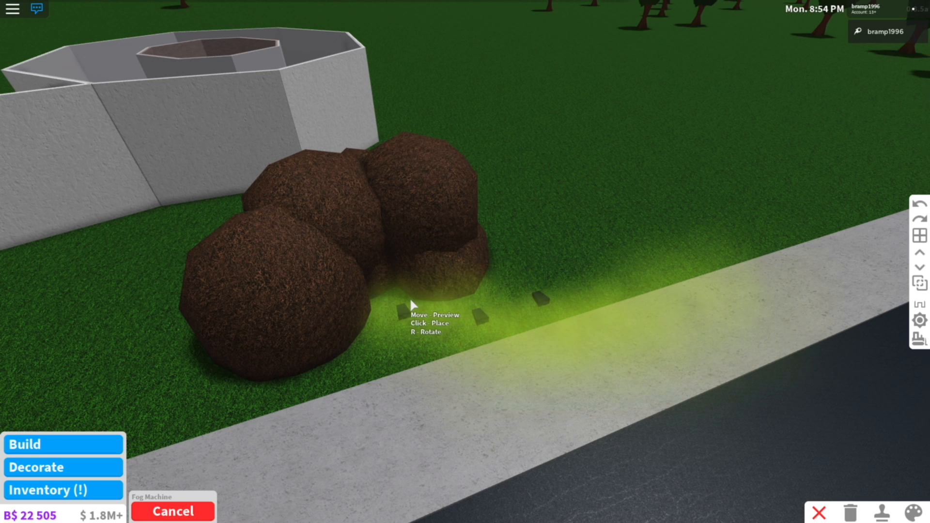
mouse_move(391, 295)
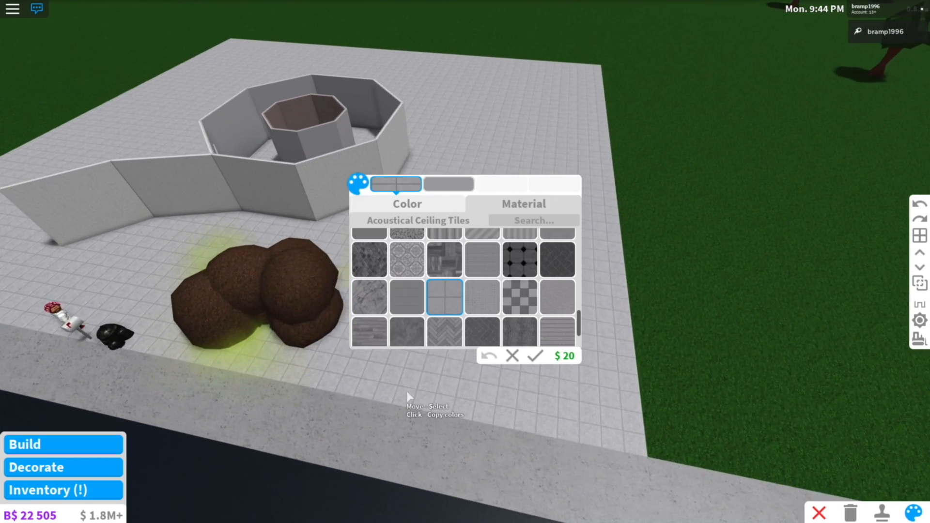
Colour the tiled plot floor grey and white and confirm the checkered pattern.
left_click(407, 204)
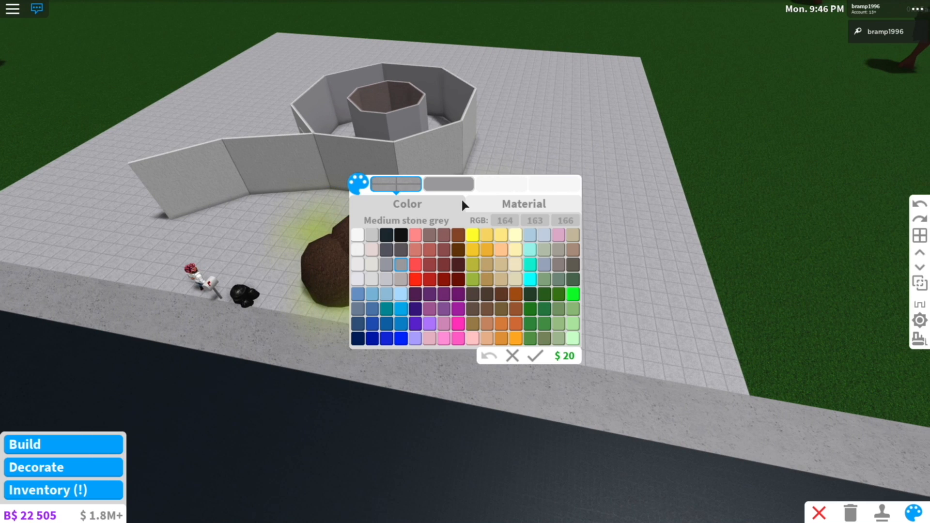
left_click(500, 279)
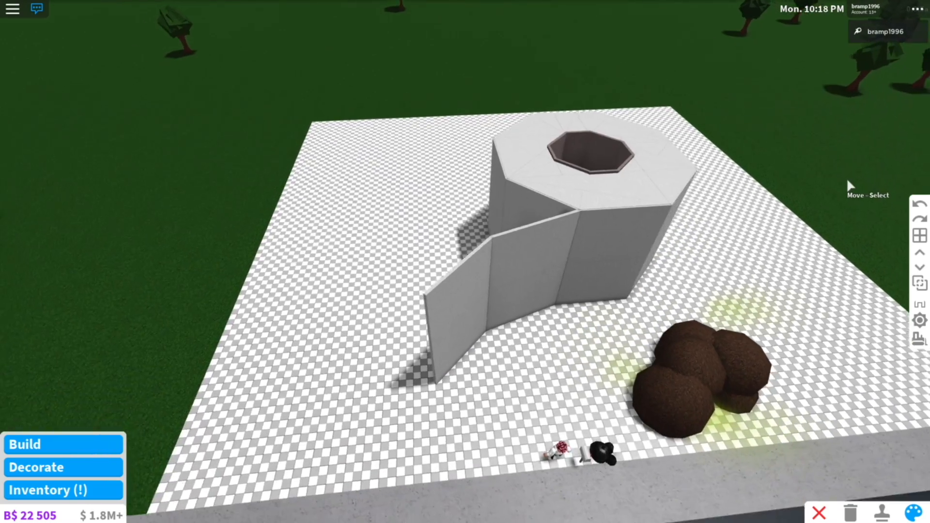
left_click(912, 513)
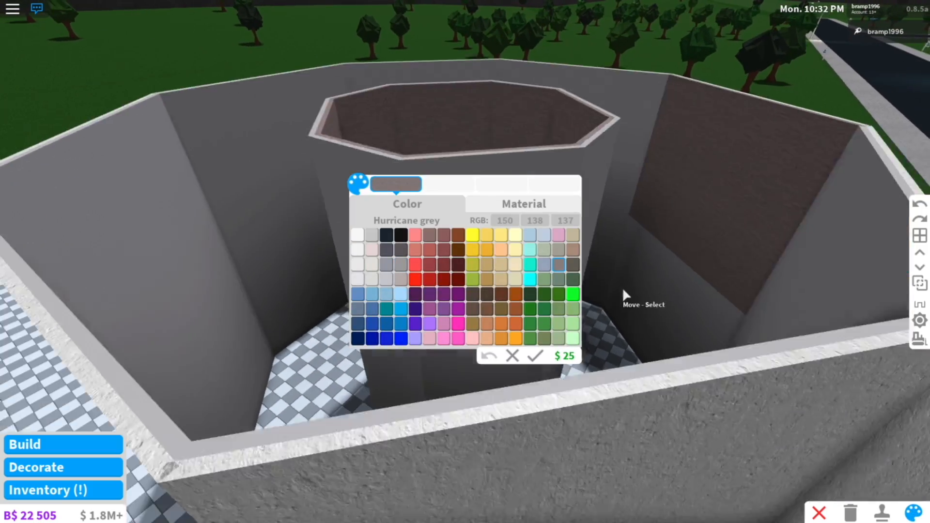
Paint the walls inside the roll's hole brown.
left_click(357, 235)
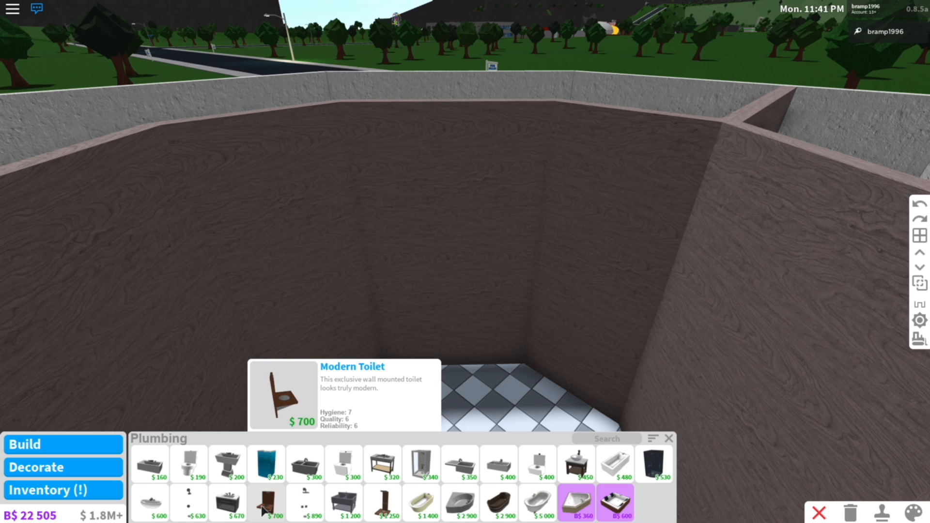
Place the wall-mounted Modern Toilet against the far brown inner wall.
left_click(266, 504)
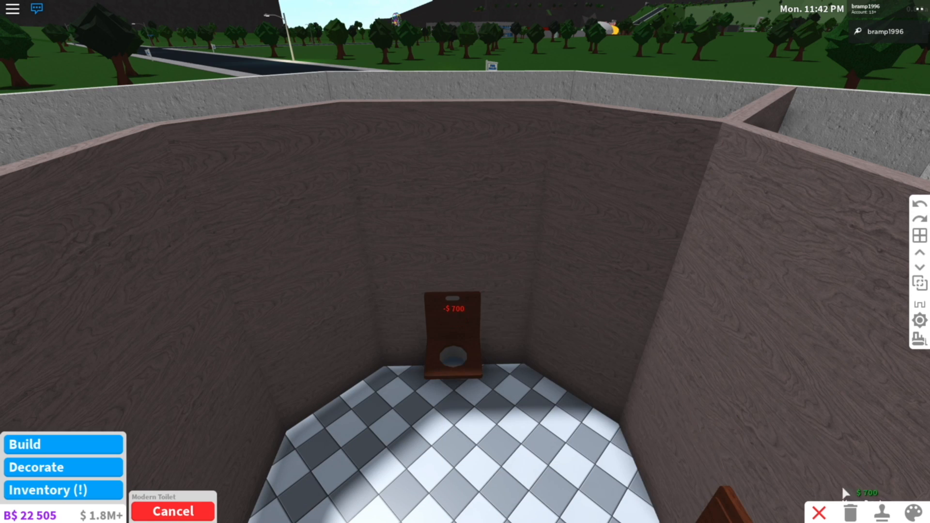
left_click(912, 512)
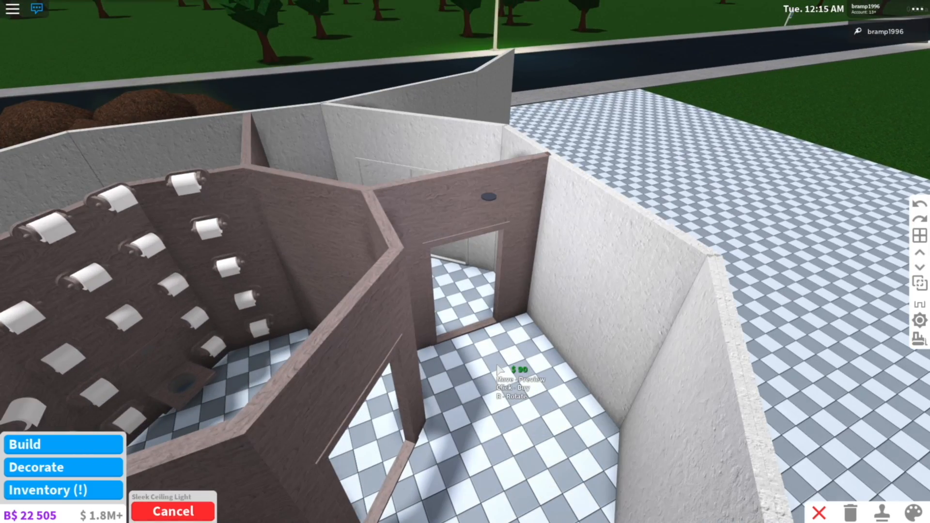
Place the Sleek Ceiling Light in the checkered room.
left_click(912, 512)
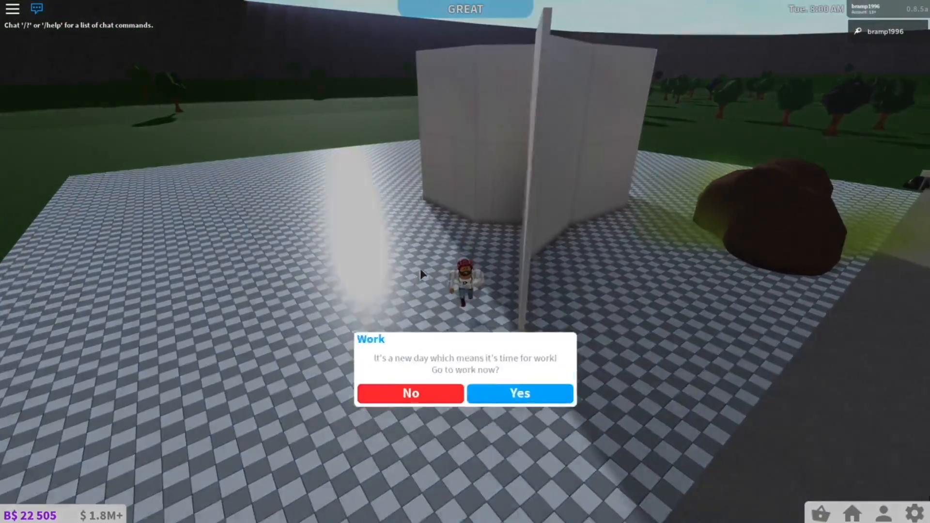
Answer No to the popup asking to go to work.
left_click(411, 394)
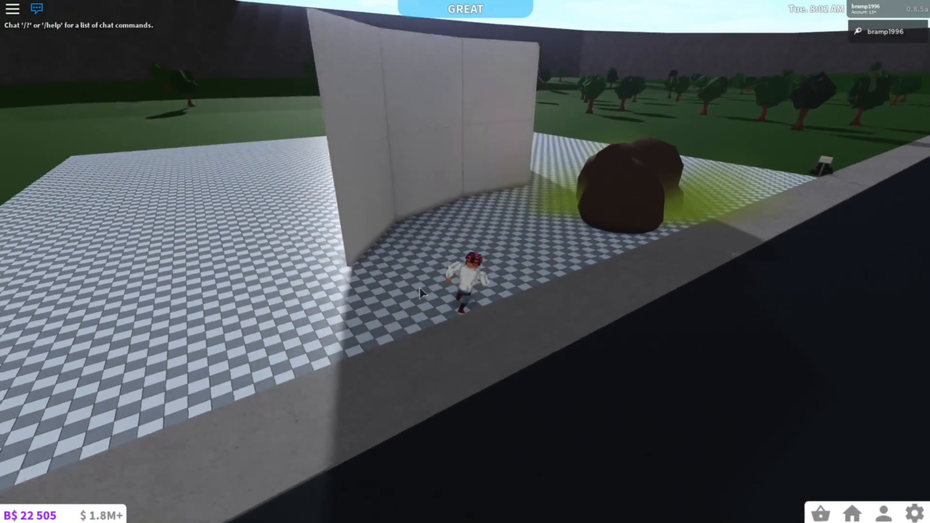